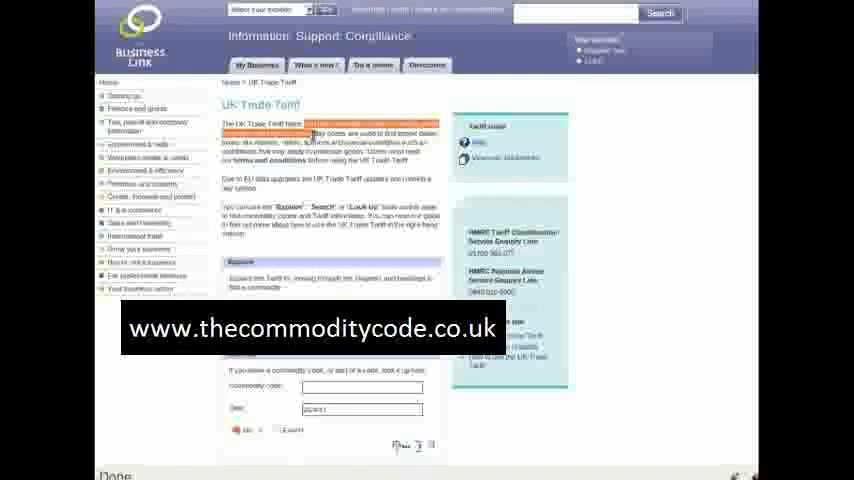
# - Run the tariff search for boiled sweets and scroll through the matching chapter, heading and commodity results
pyautogui.scroll(-3)
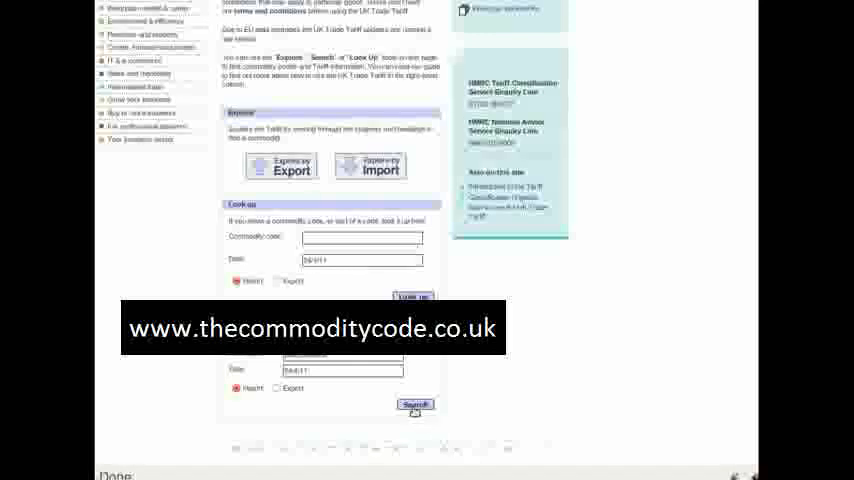
pyautogui.click(414, 404)
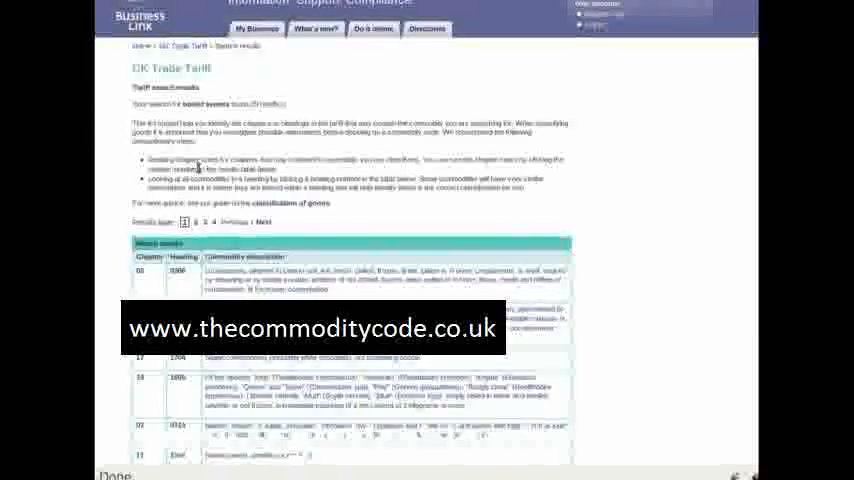
pyautogui.scroll(-3)
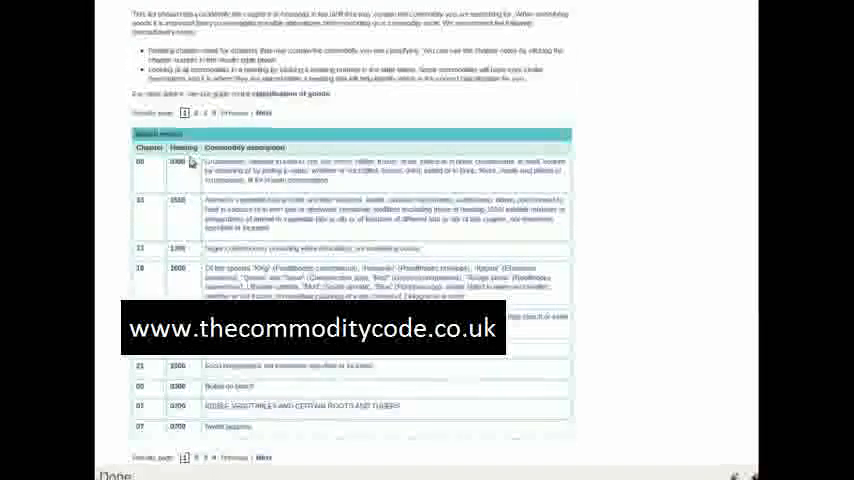
pyautogui.scroll(-3)
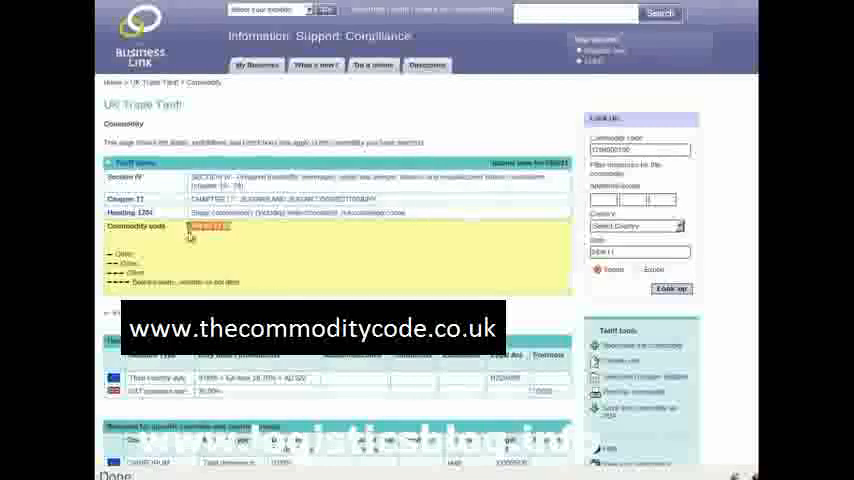
pyautogui.moveTo(197, 291)
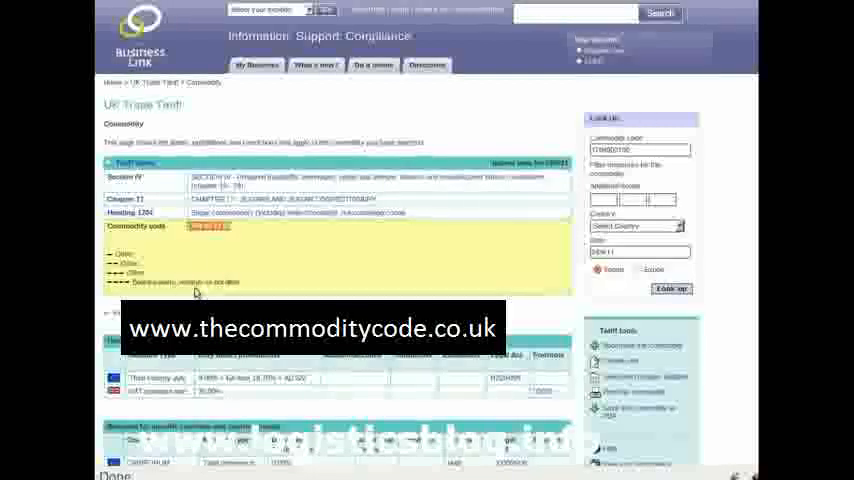